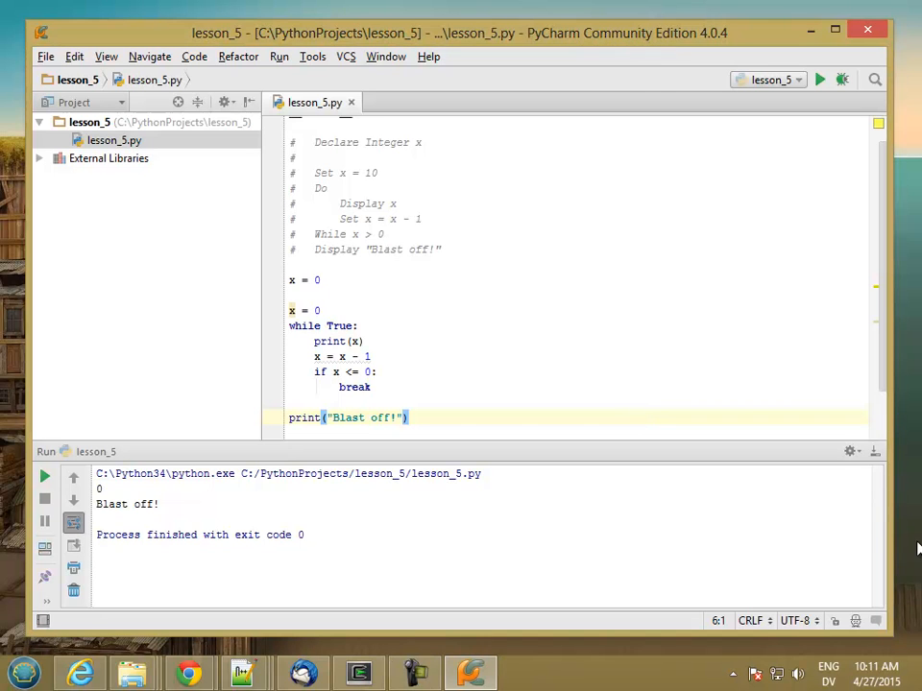
{"action": "mouse_move", "coordinate": [312, 239]}
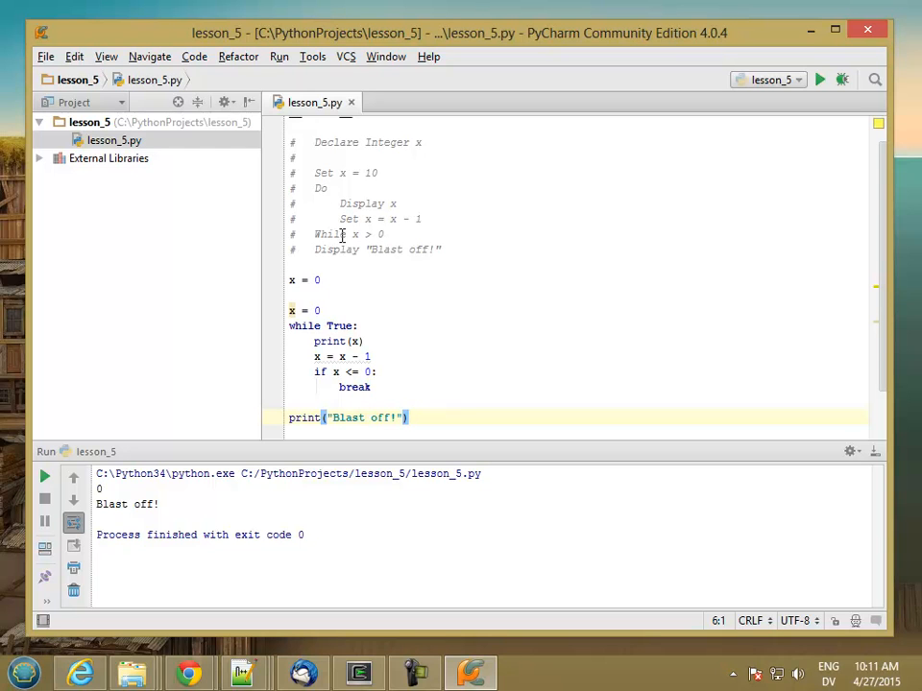
{"action": "mouse_move", "coordinate": [360, 213]}
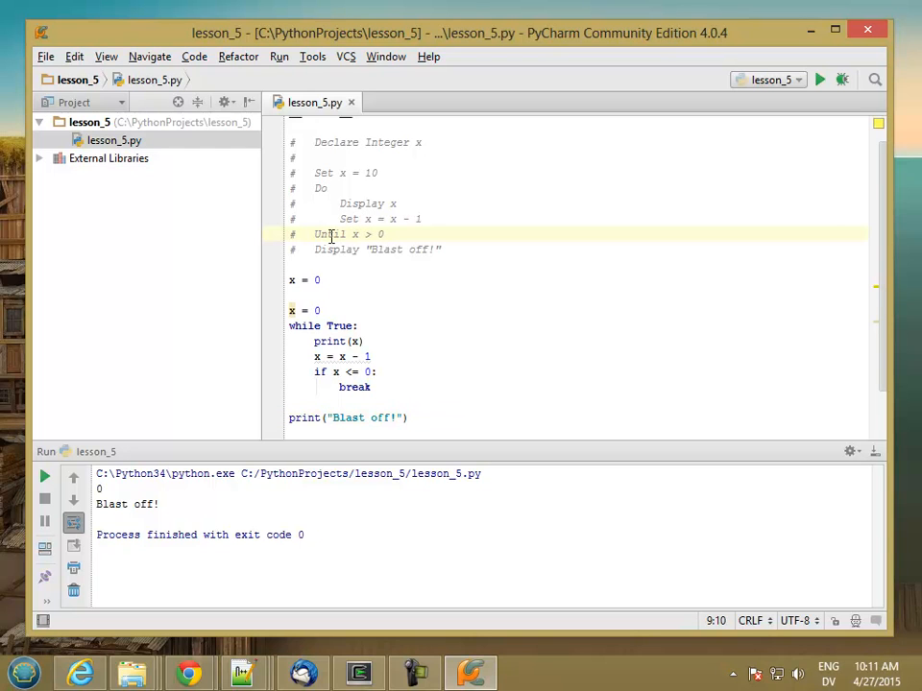
{"action": "mouse_move", "coordinate": [360, 234]}
{"action": "type", "text": "Not "}
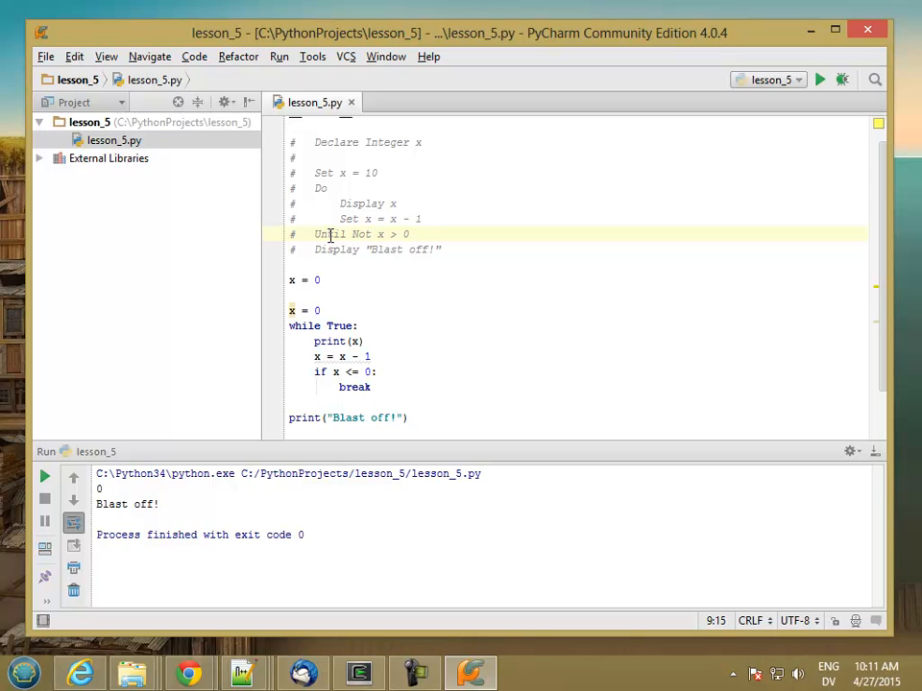
Edit the pseudocode comment so its loop condition reads Until x <= 0.
{"action": "double_click", "coordinate": [329, 233]}
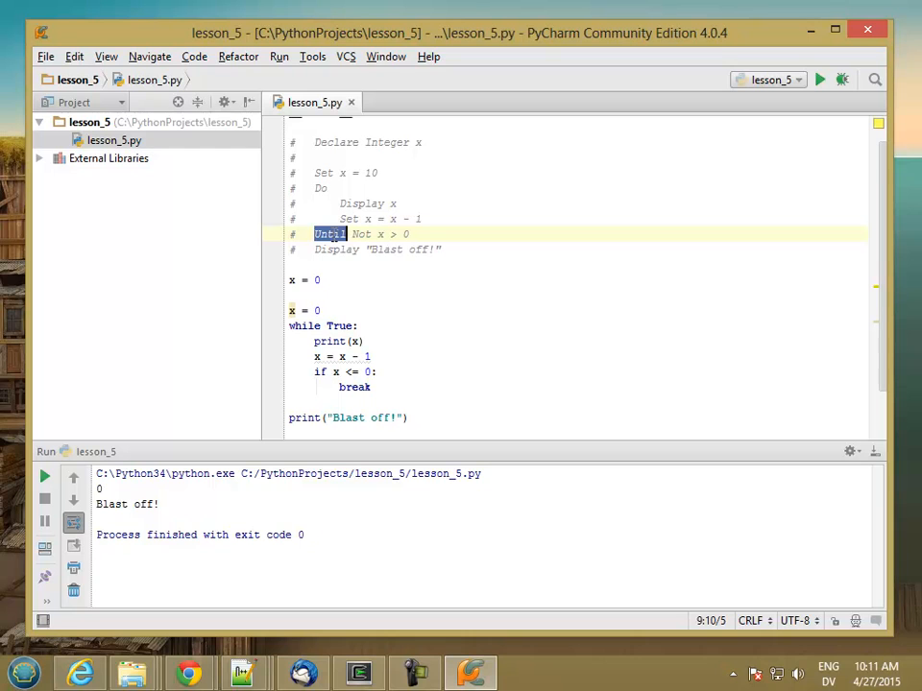
{"action": "left_click", "coordinate": [360, 233]}
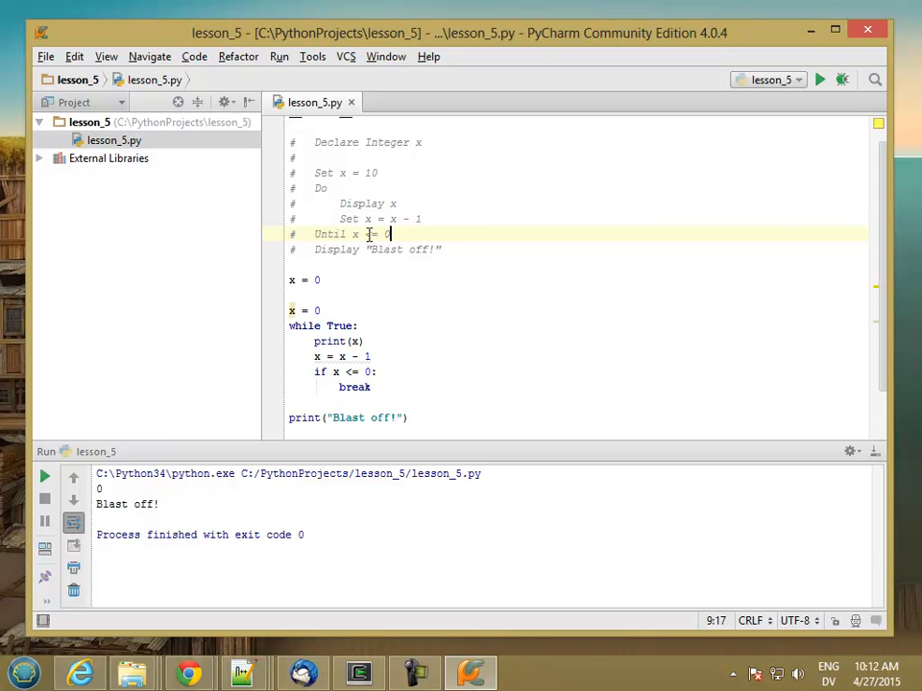
{"action": "mouse_move", "coordinate": [364, 241]}
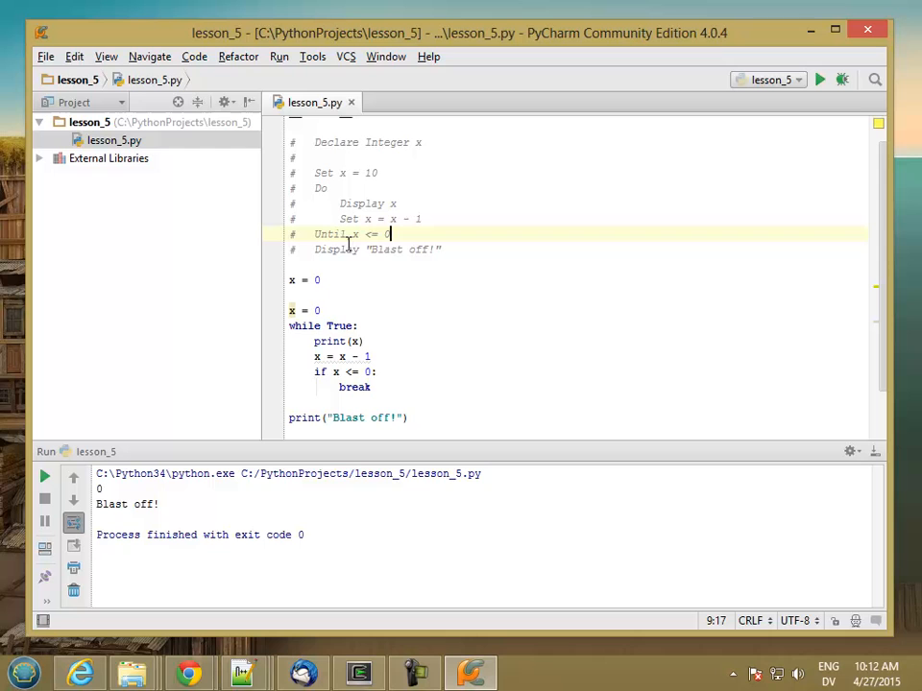
{"action": "mouse_move", "coordinate": [353, 371]}
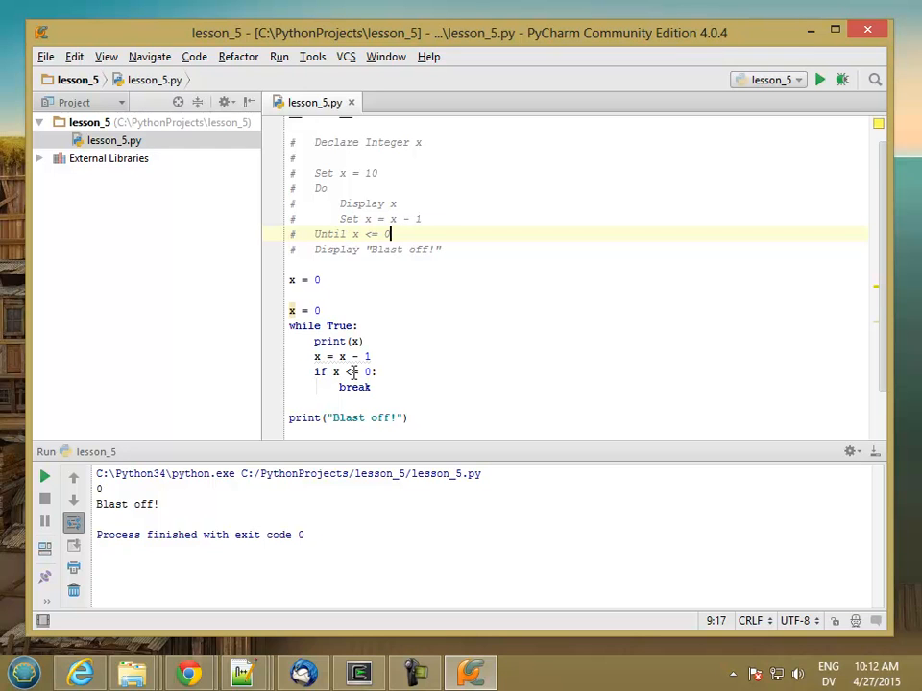
Revert the pseudocode to While x > 0 and change the if to not x > 0.
{"action": "double_click", "coordinate": [330, 233]}
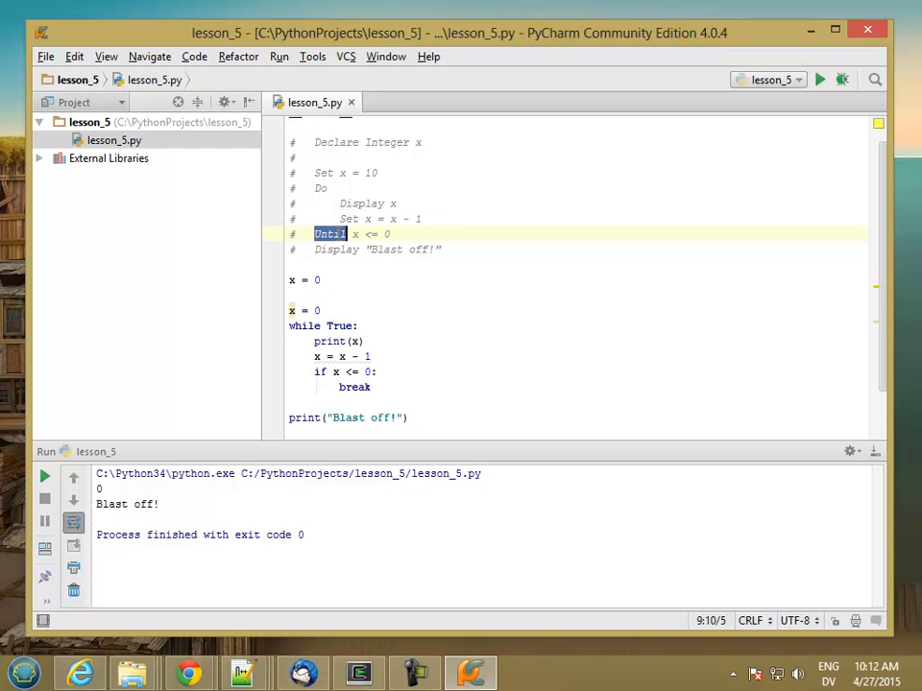
{"action": "type", "text": "While"}
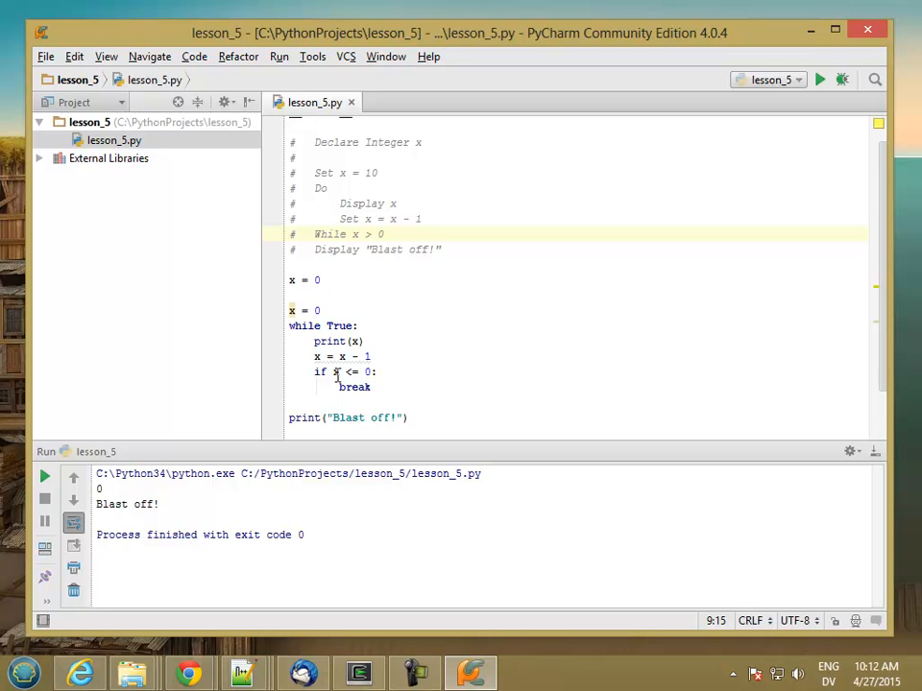
{"action": "type", "text": "not"}
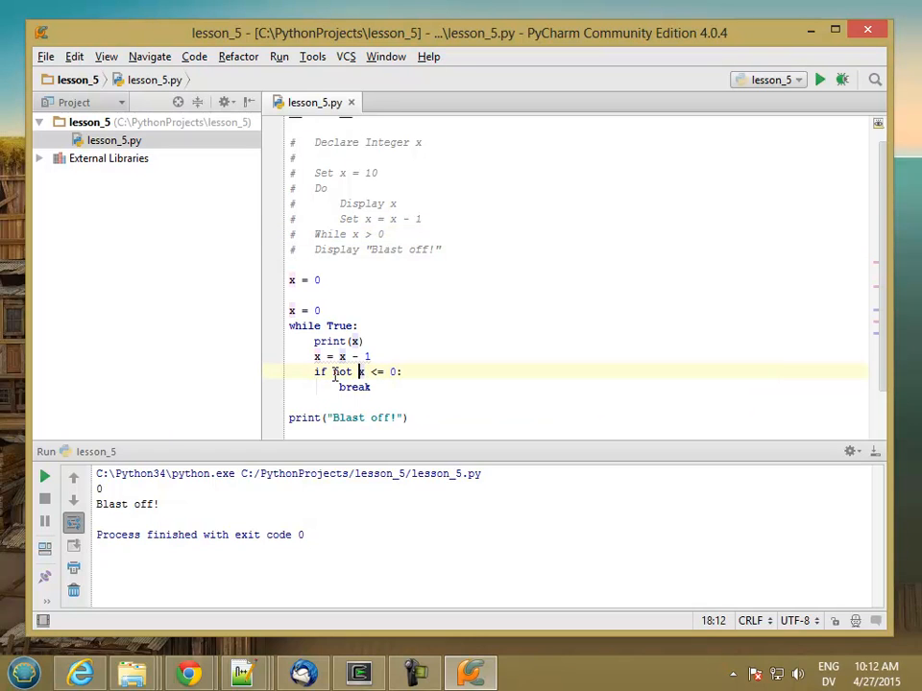
Set x = 10 and run the program, counting down to Blast off!
{"action": "double_click", "coordinate": [377, 372]}
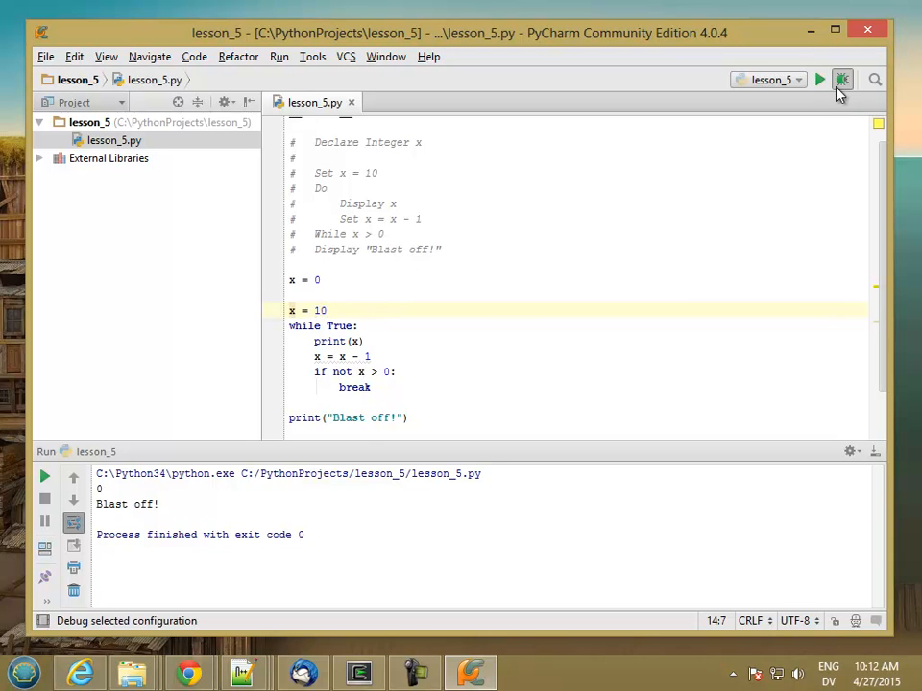
{"action": "left_click", "coordinate": [819, 80]}
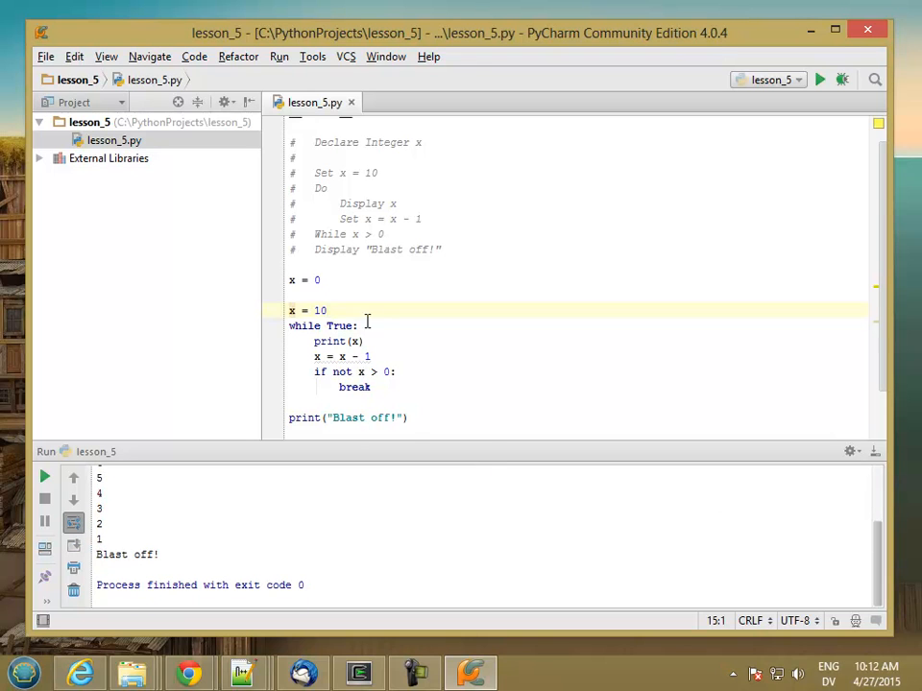
{"action": "double_click", "coordinate": [329, 233]}
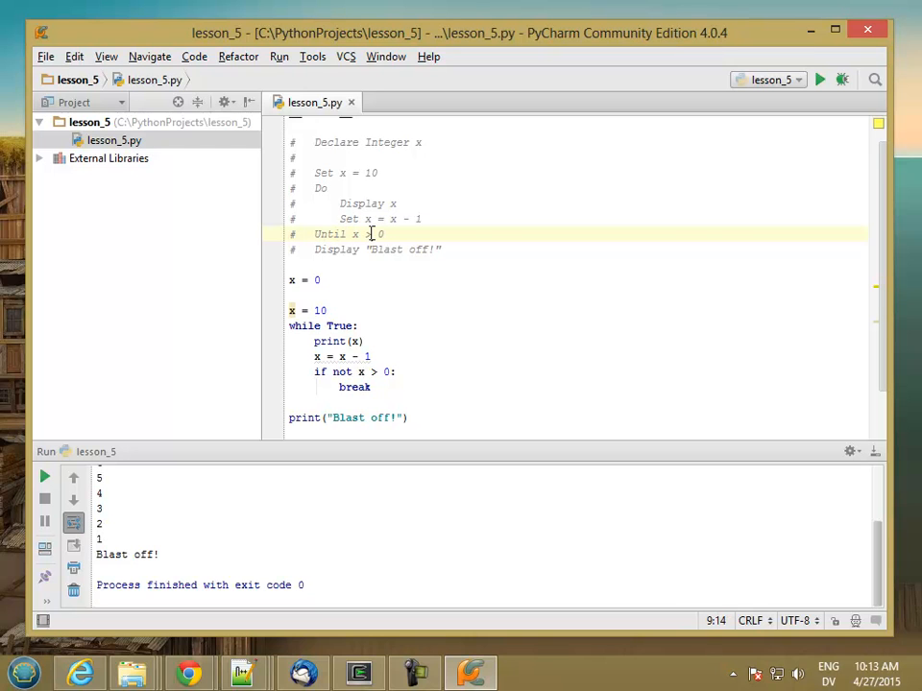
Change the conditions to x <= 0 and rerun, printing the countdown from 10.
{"action": "type", "text": "<="}
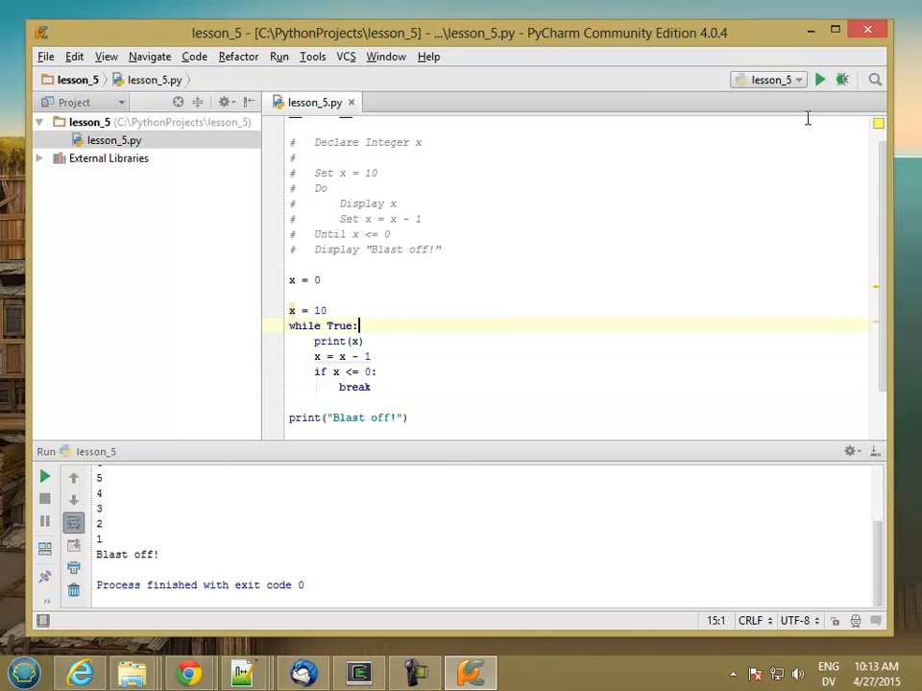
{"action": "left_click", "coordinate": [819, 80]}
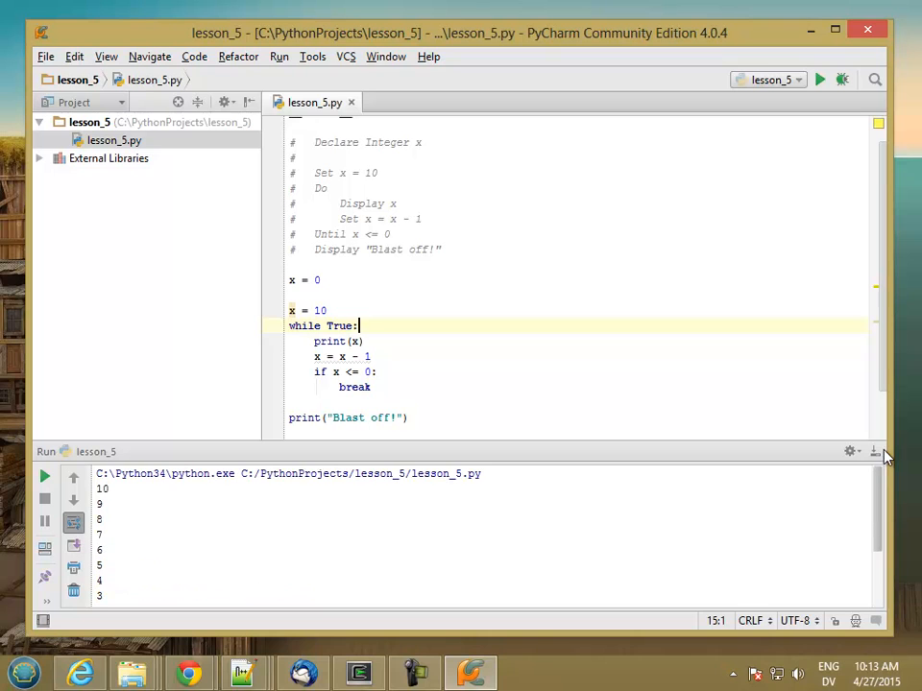